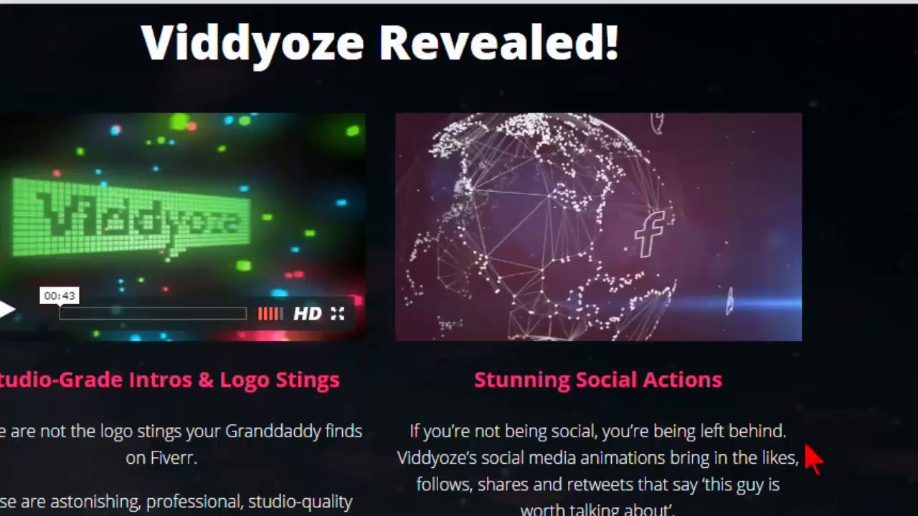
Go to videohive.net and expand the After Effects Project Files menu
left_click(597, 236)
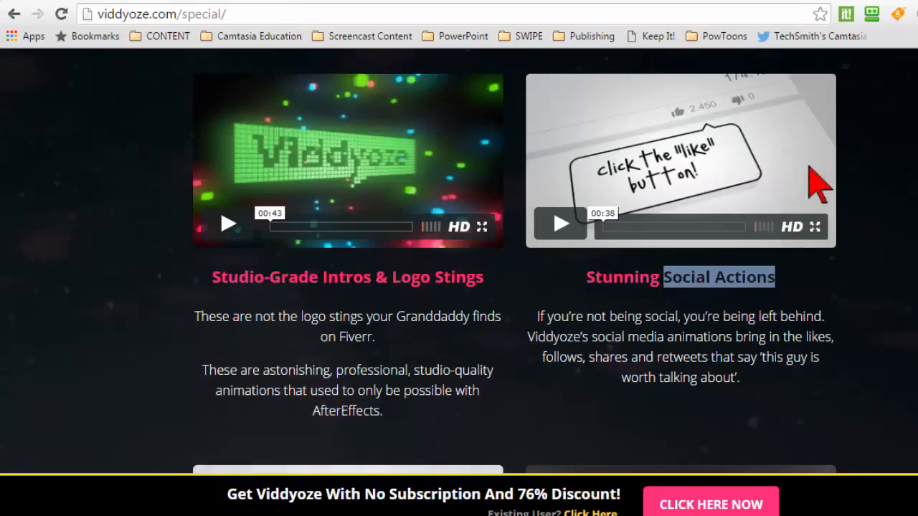
mouse_move(896, 215)
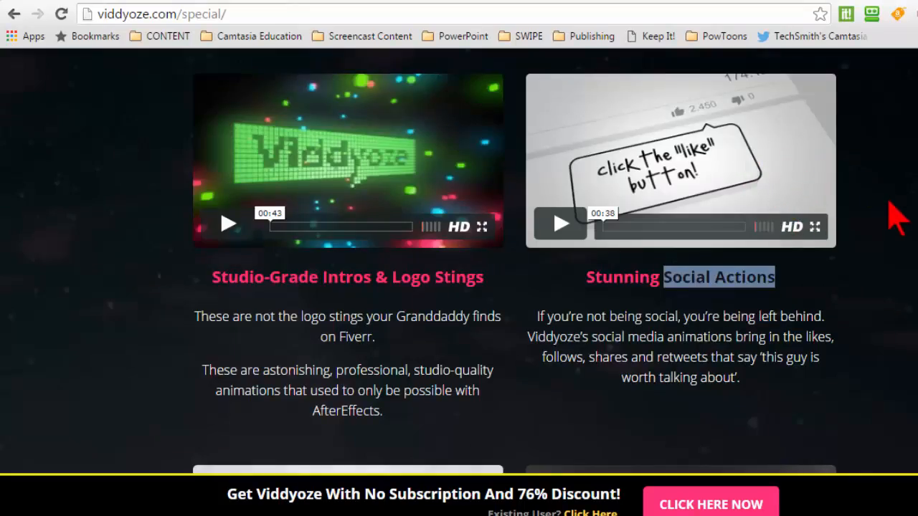
mouse_move(900, 269)
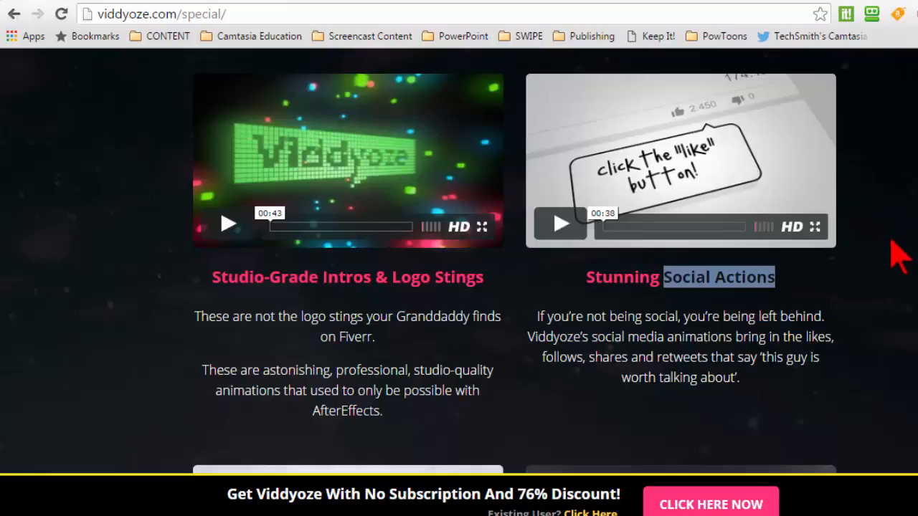
mouse_move(95, 224)
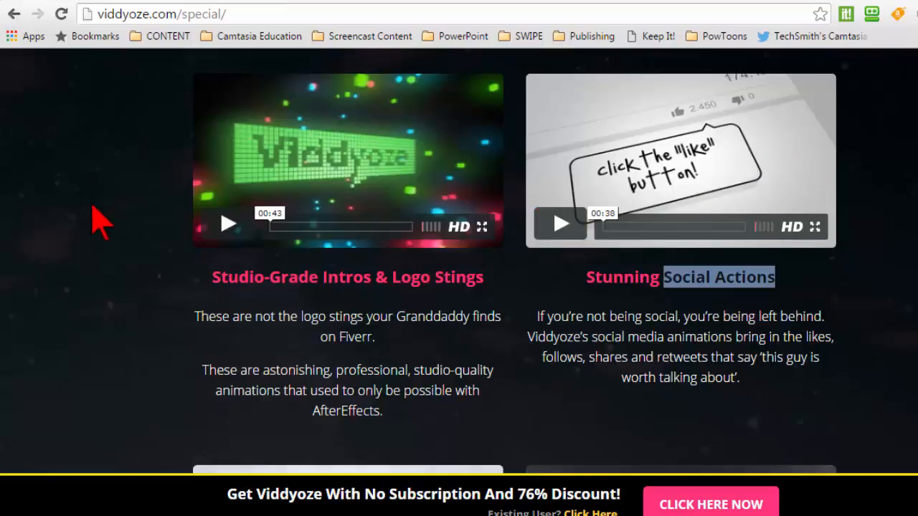
mouse_move(107, 233)
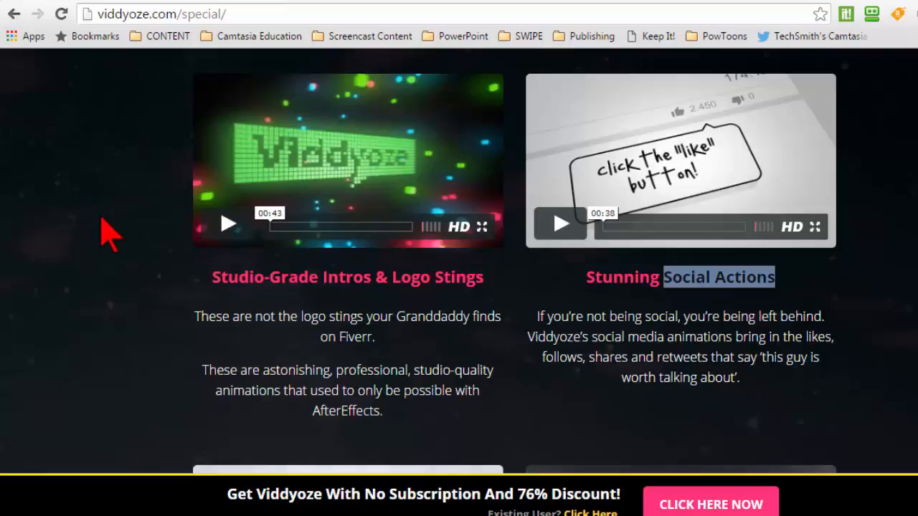
mouse_move(702, 172)
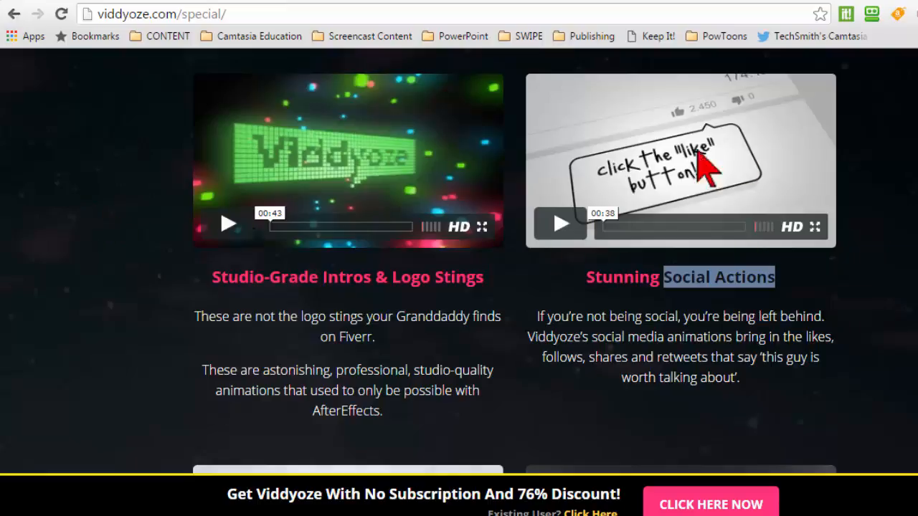
mouse_move(900, 226)
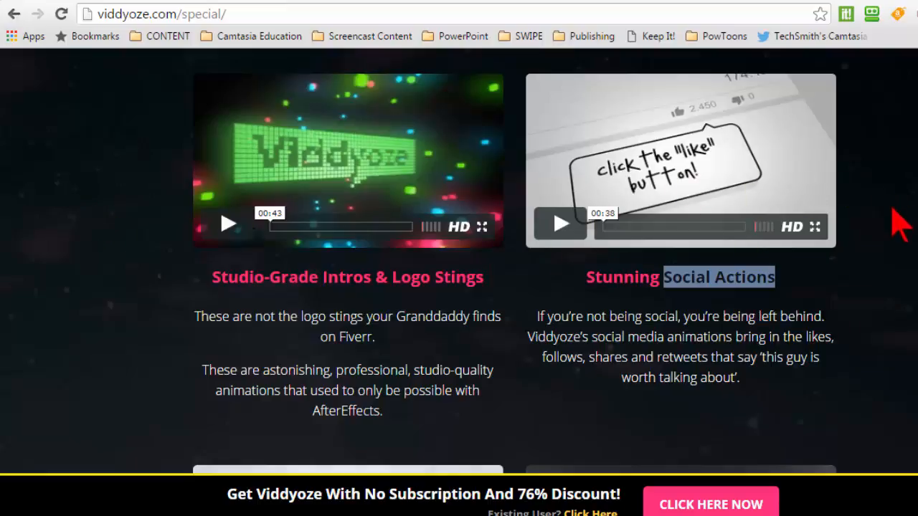
scroll("down", 3)
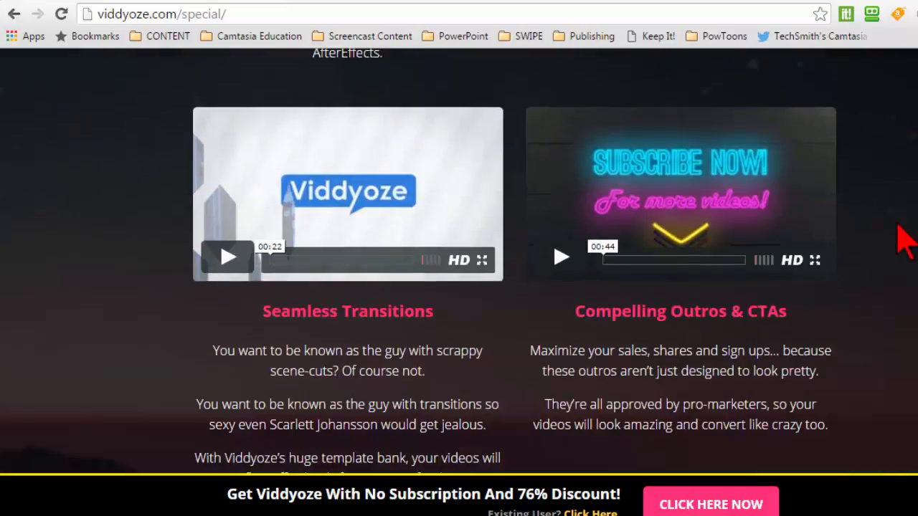
scroll("down", 3)
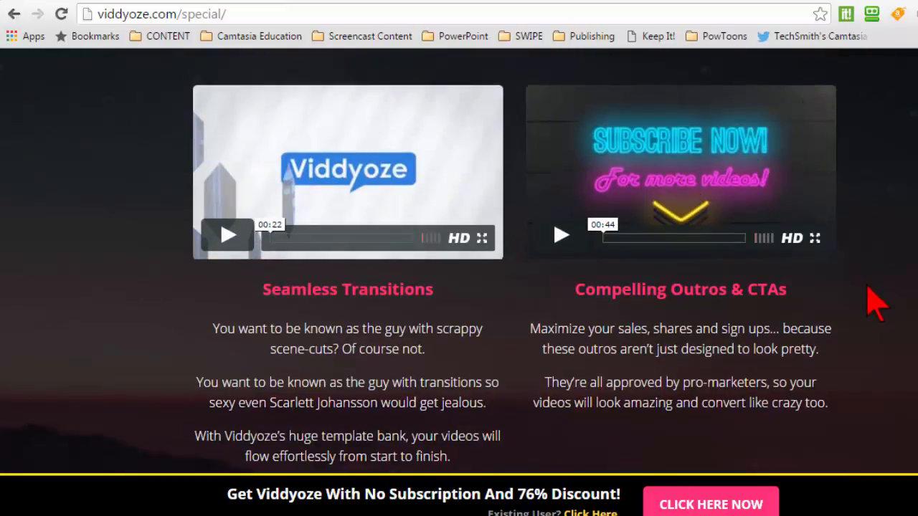
mouse_move(706, 296)
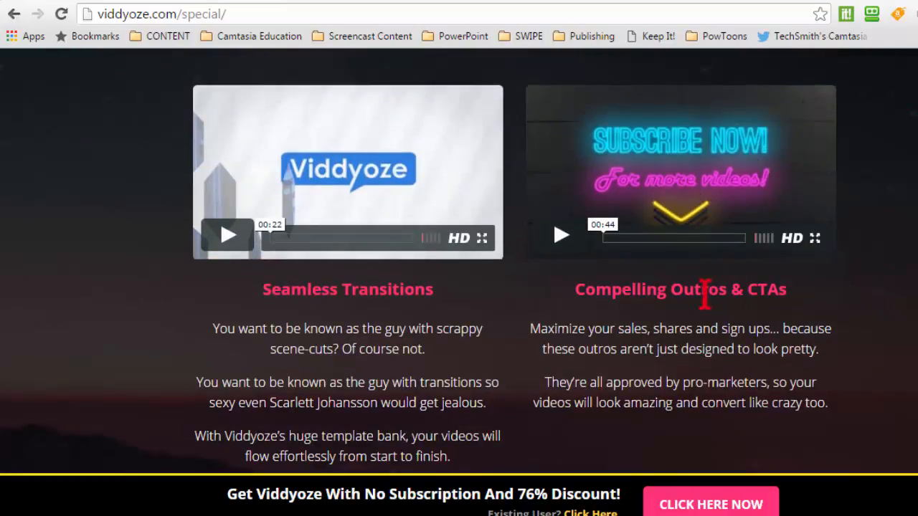
mouse_move(34, 138)
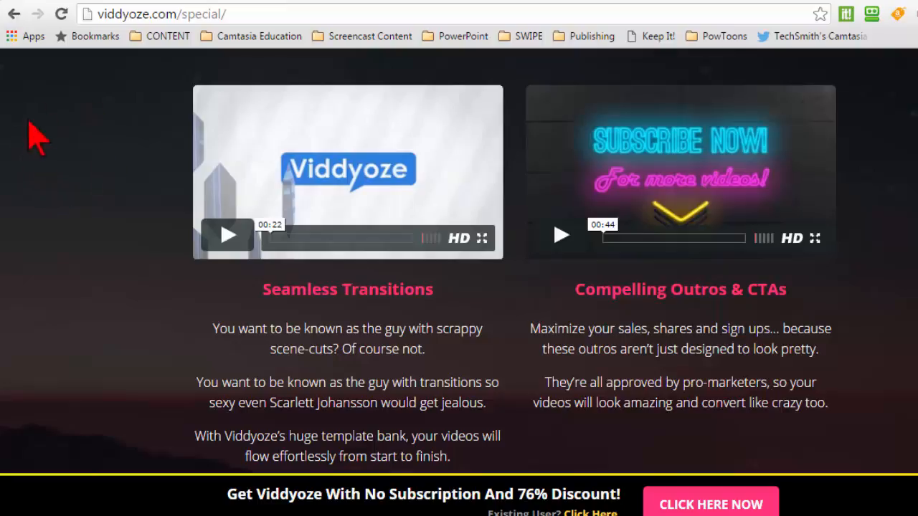
mouse_move(760, 7)
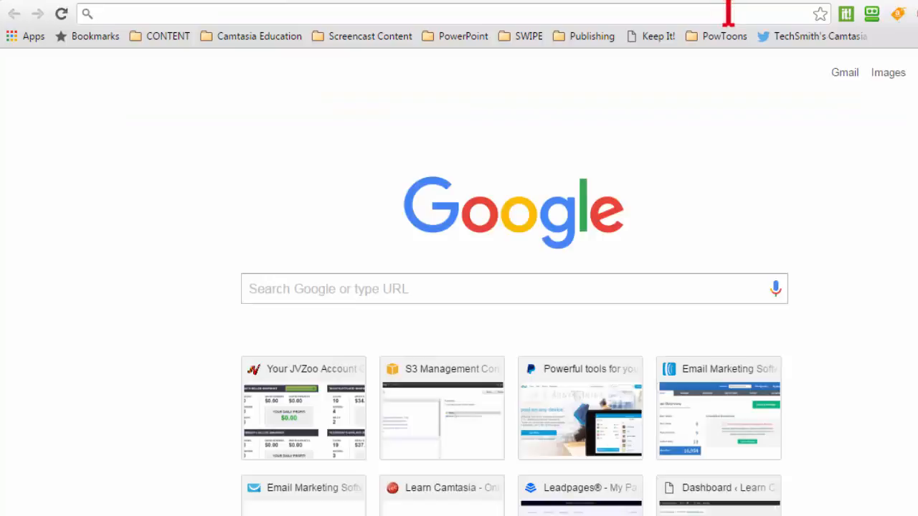
type("videohive.net")
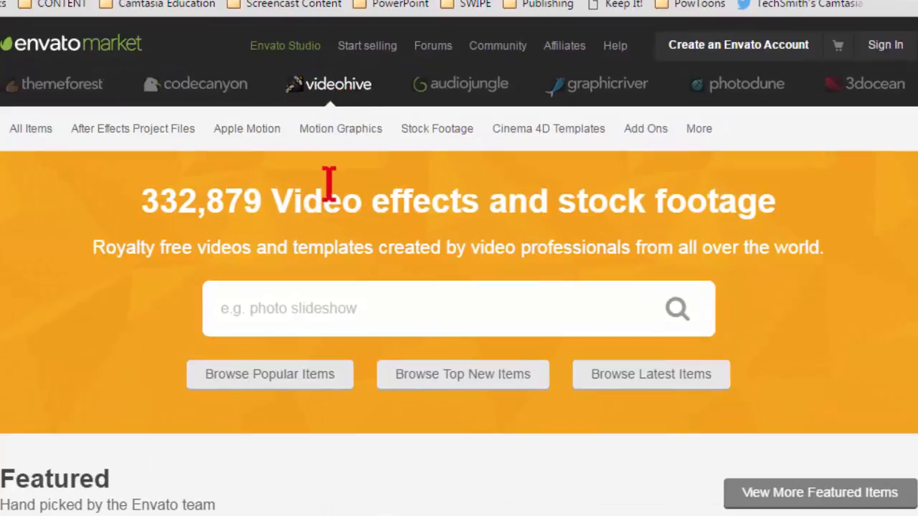
mouse_move(61, 258)
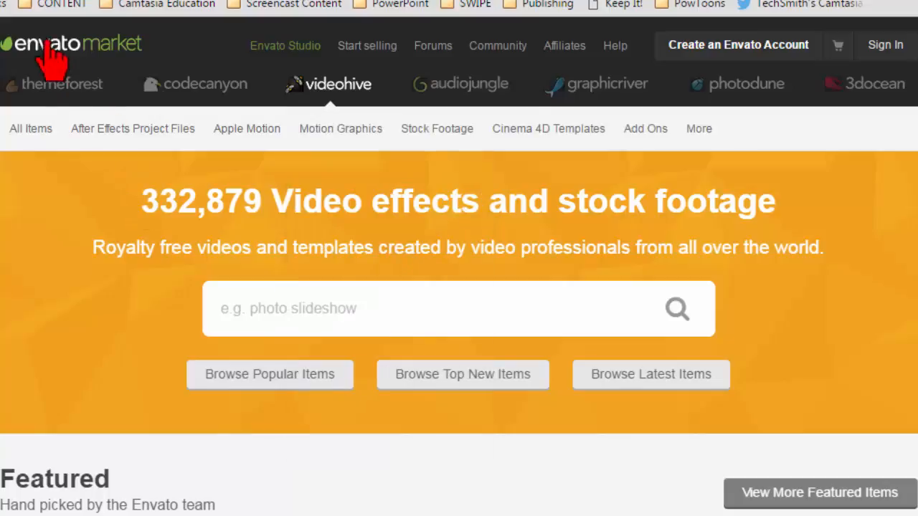
left_click(132, 128)
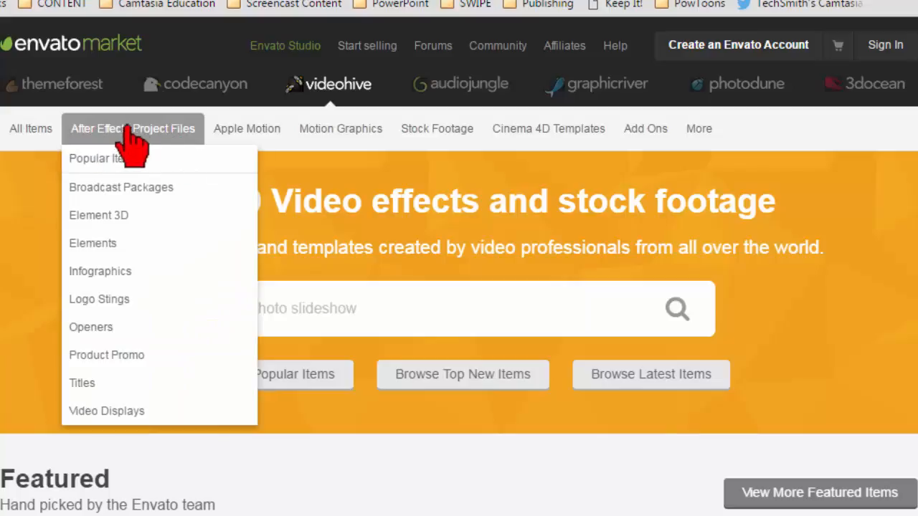
mouse_move(144, 147)
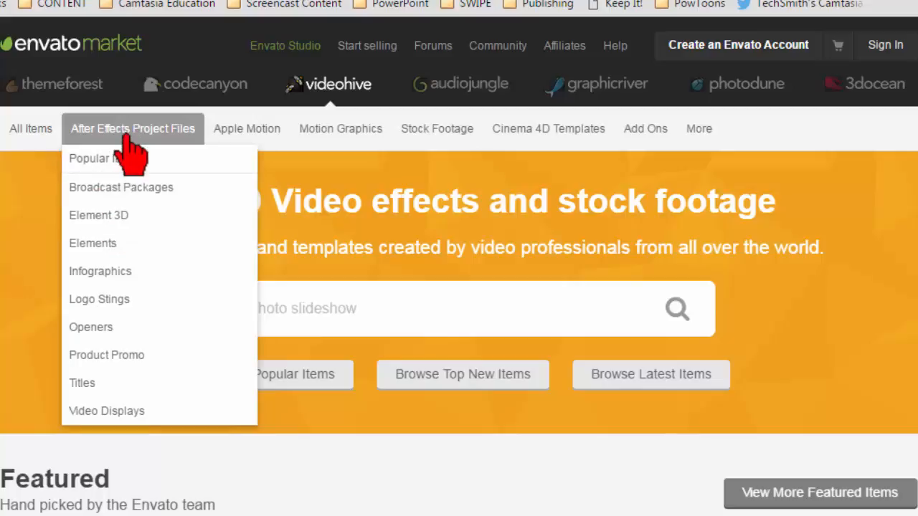
mouse_move(101, 151)
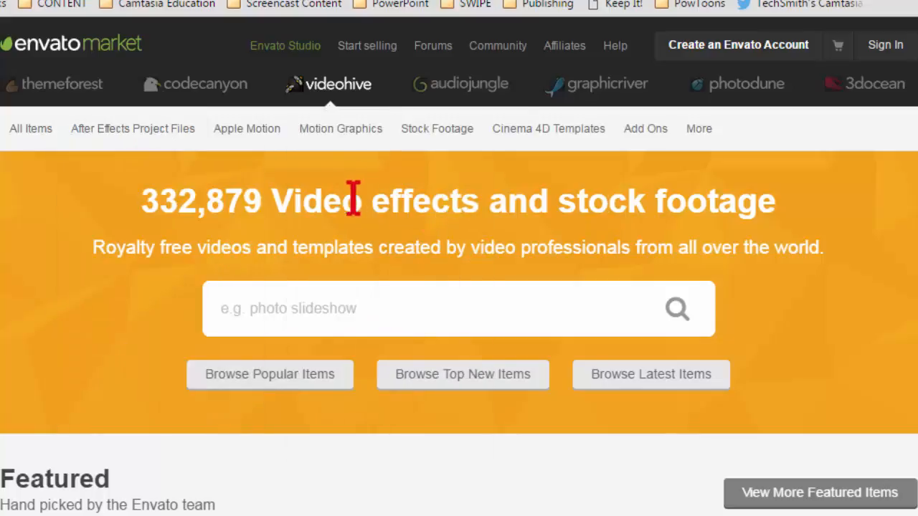
Open VideoHive's full Motion Graphics listing and scroll through the item grid
left_click(340, 128)
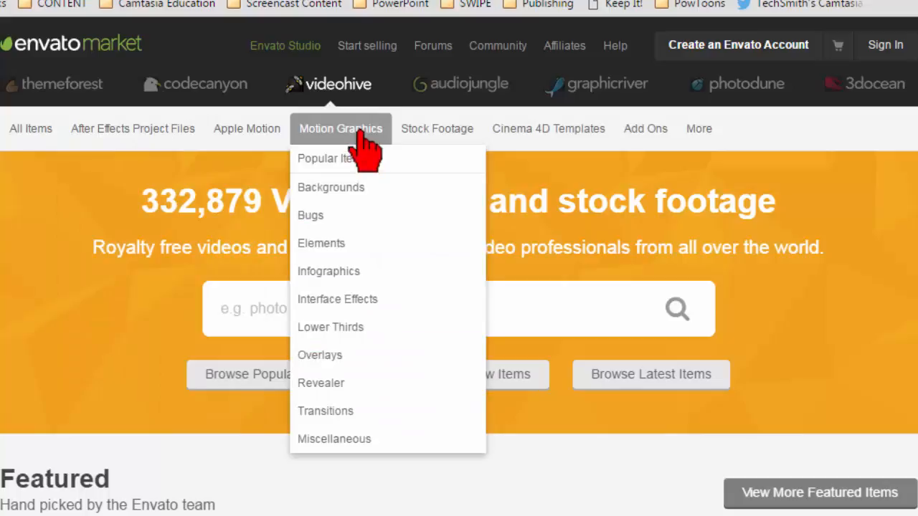
left_click(340, 128)
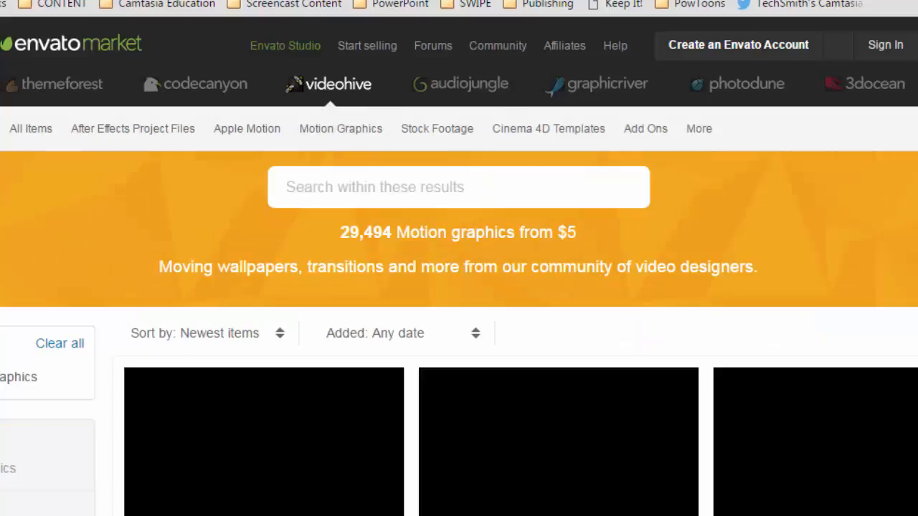
scroll("down", 3)
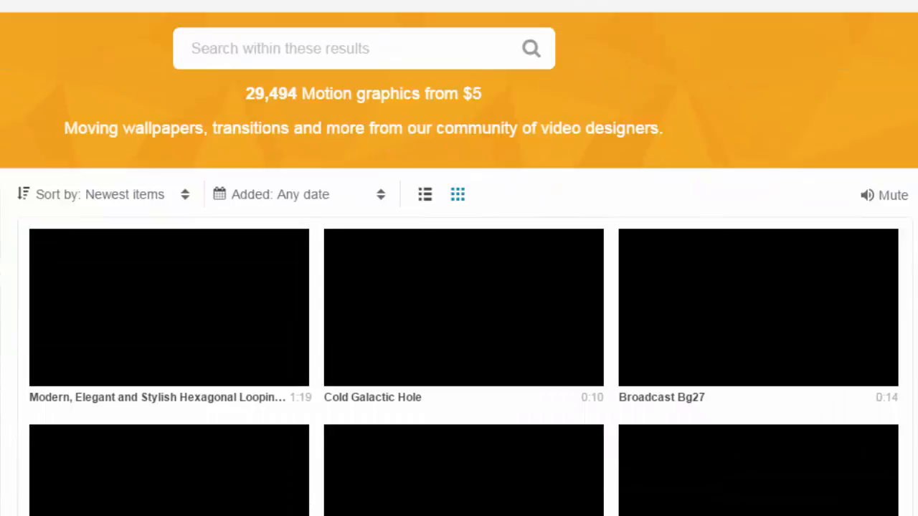
scroll("down", 3)
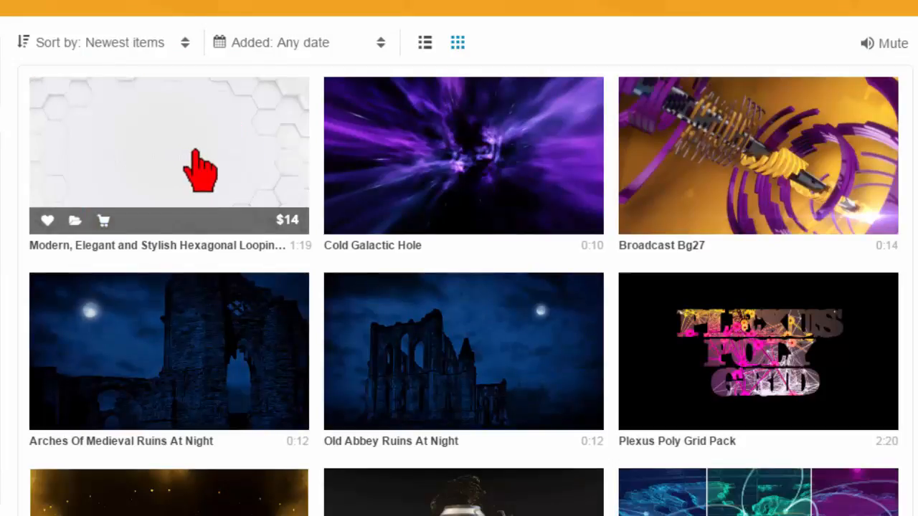
mouse_move(36, 157)
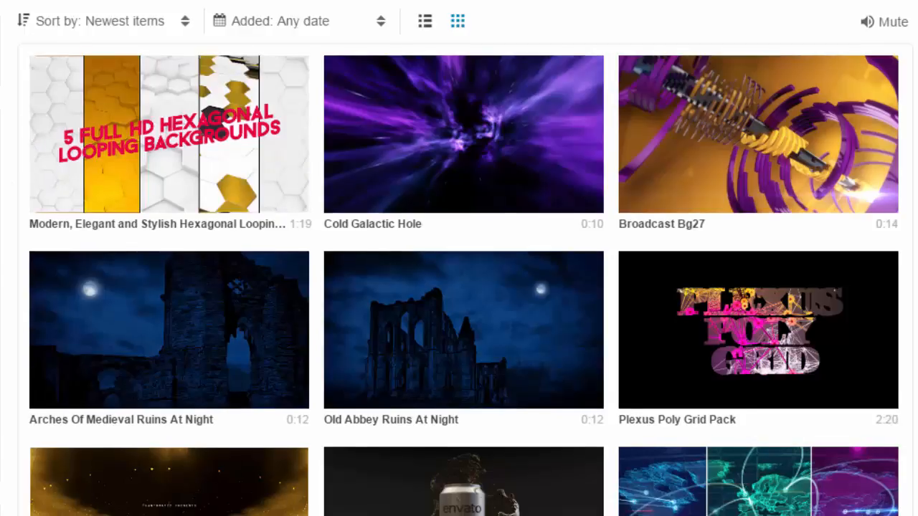
scroll("down", 3)
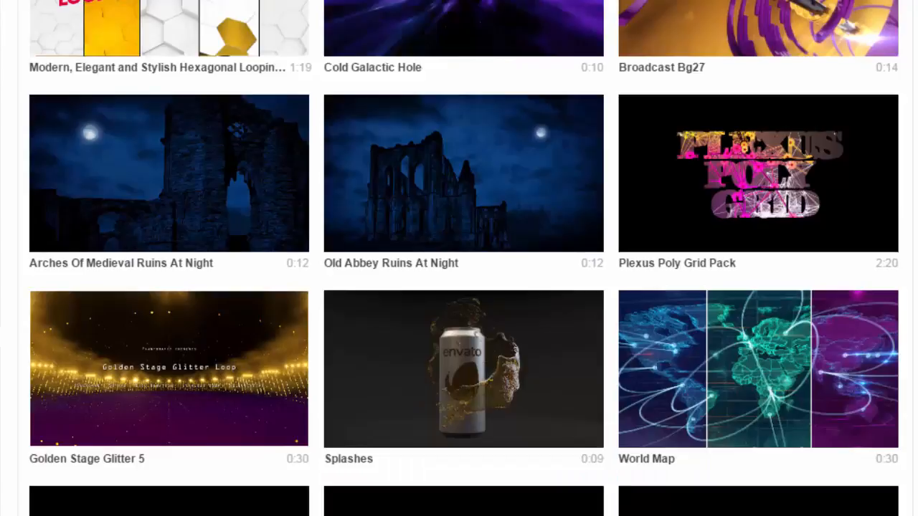
scroll("down", 3)
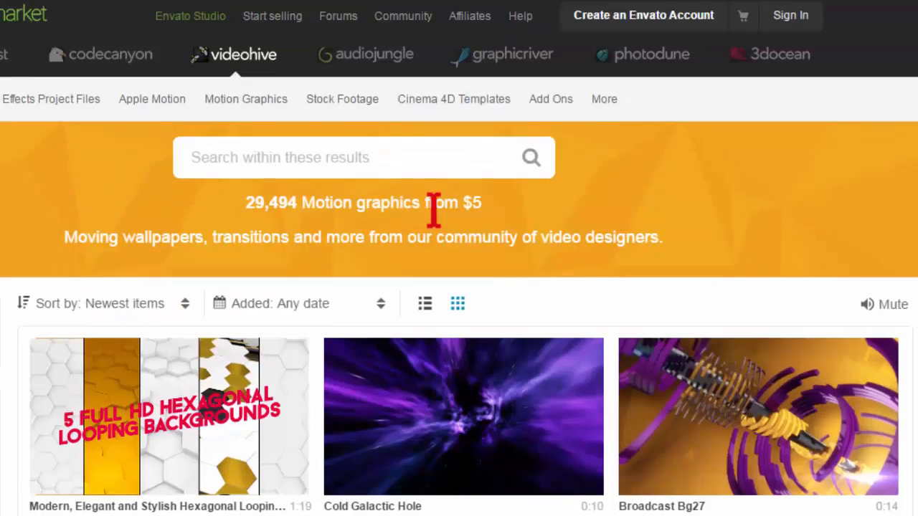
left_click(245, 99)
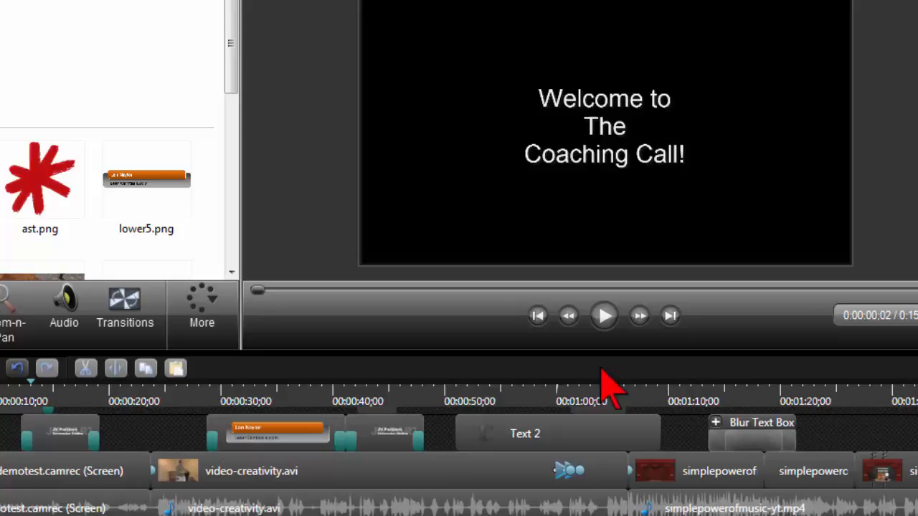
mouse_move(657, 428)
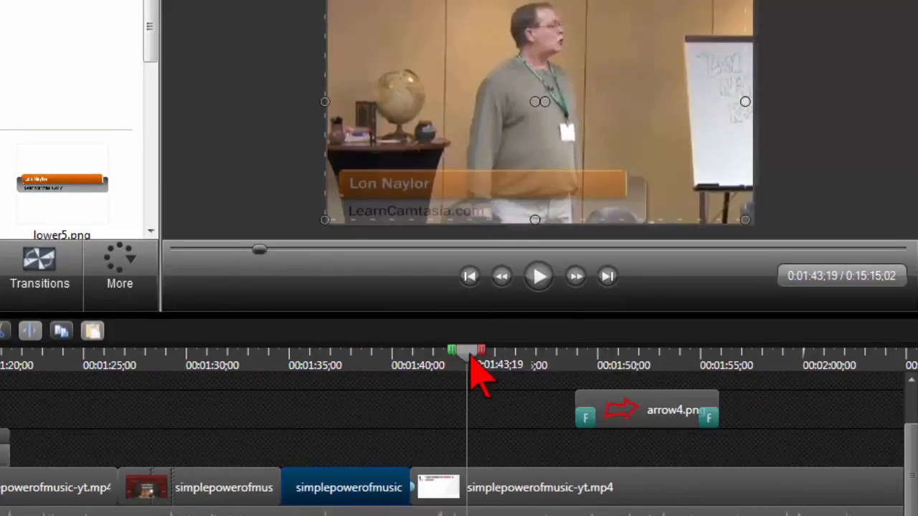
Scrub the playhead back to about 1:38, just before the music-clip junction
left_click_drag(470, 351, 445, 352)
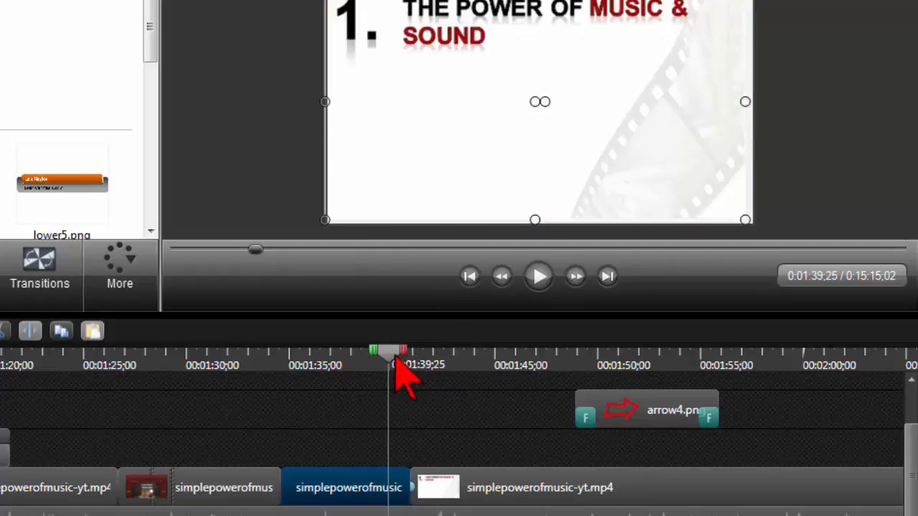
left_click_drag(387, 355, 438, 355)
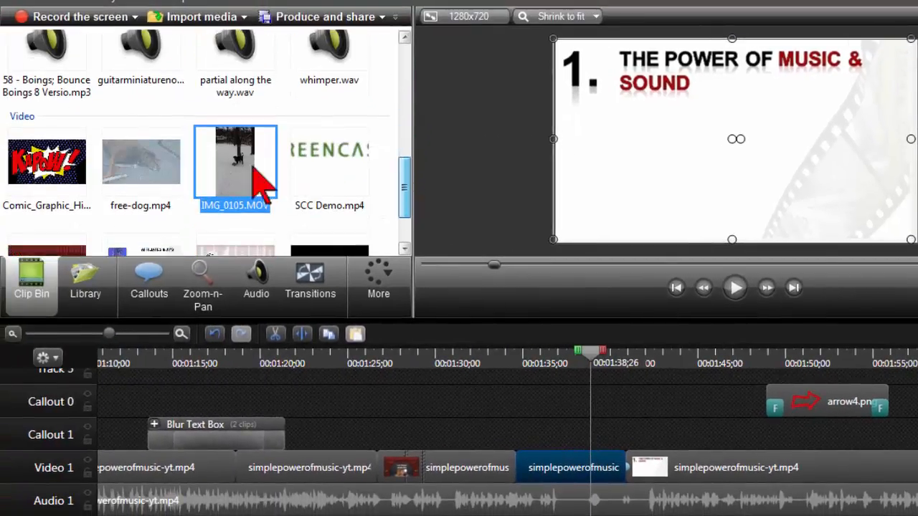
Select Comic_Graphic_Hits_KAPOW!.mov in the Clip Bin and play then stop its preview
left_click(47, 161)
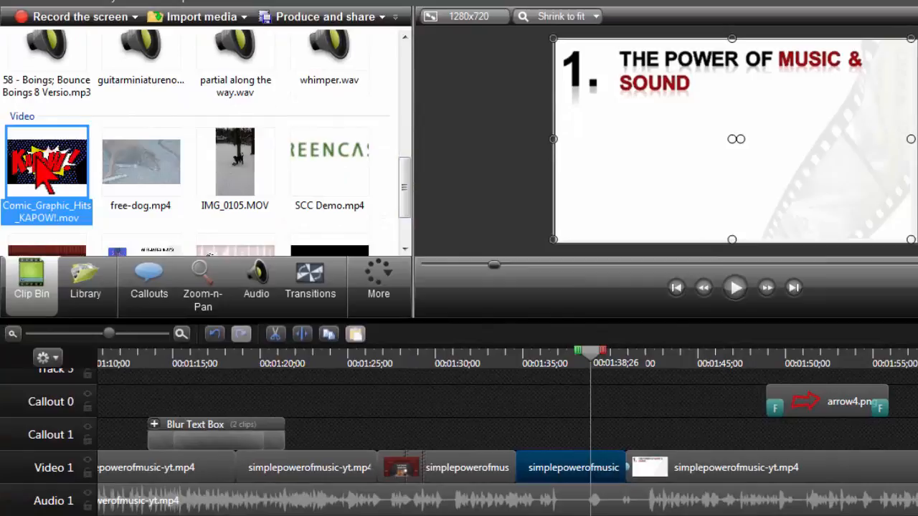
mouse_move(47, 161)
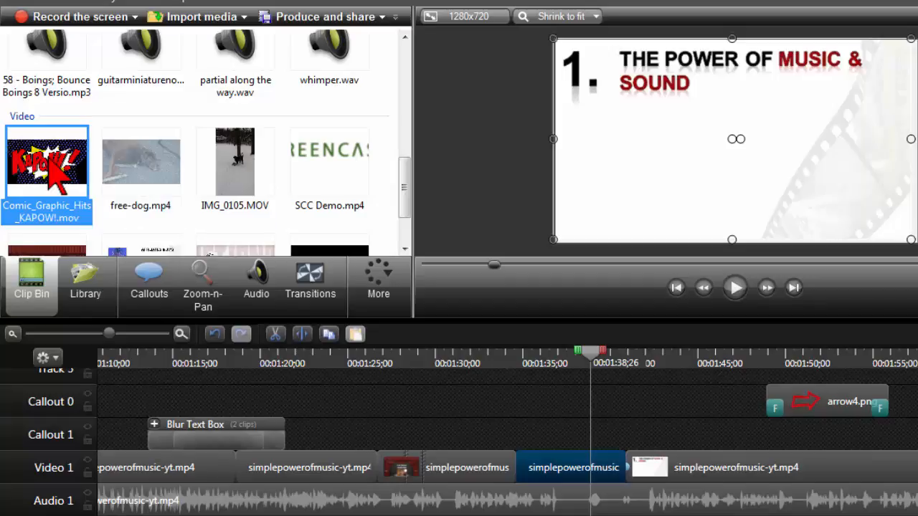
left_click(735, 287)
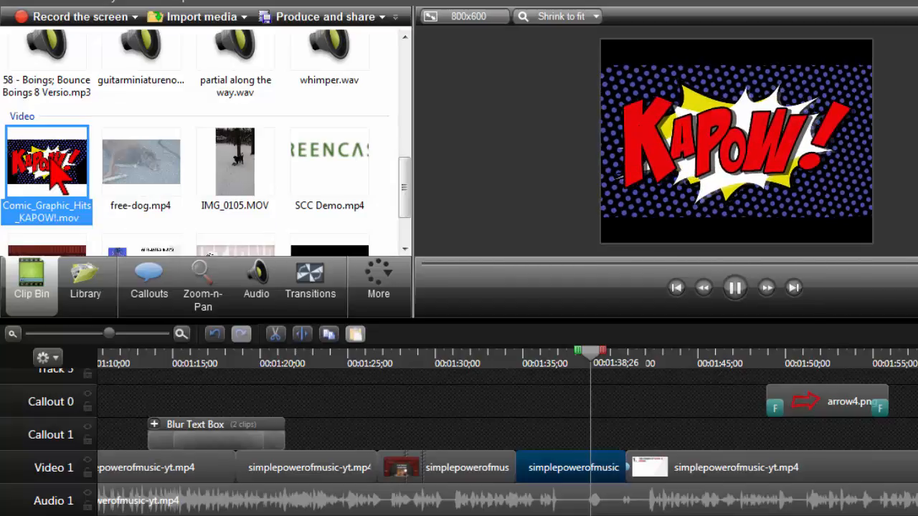
left_click(734, 288)
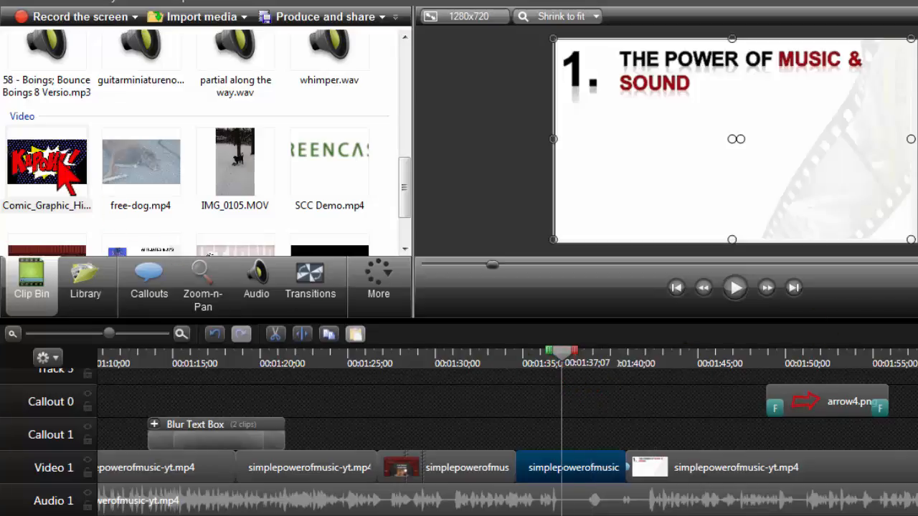
Position the KAPOW clip on the Callout 1 track over the 1:40 junction
left_click(46, 165)
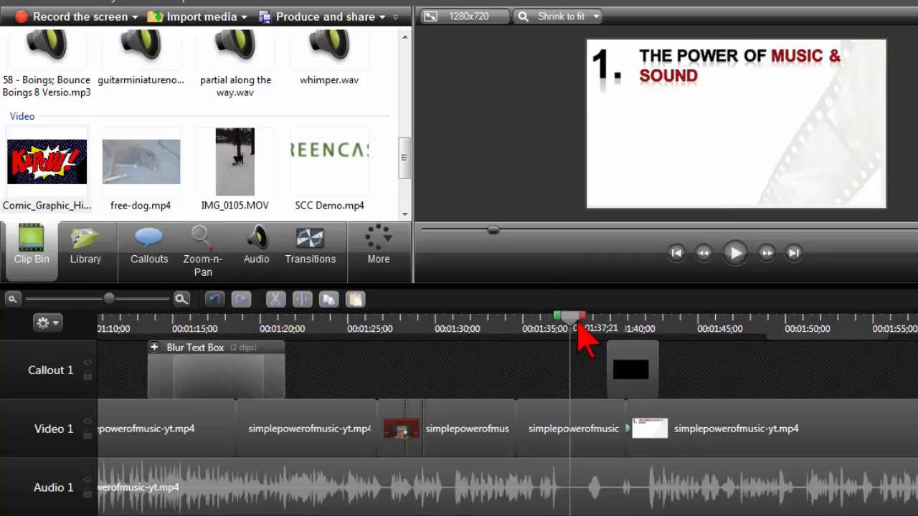
left_click_drag(570, 316, 608, 315)
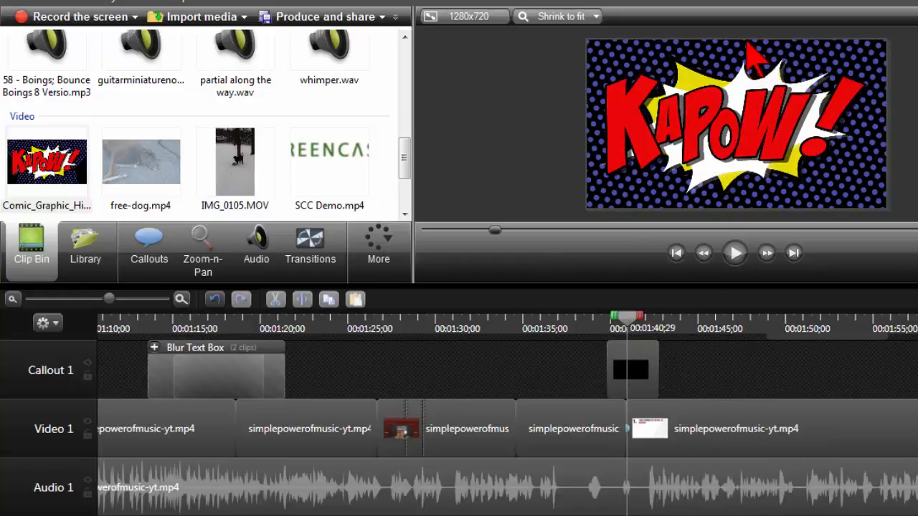
mouse_move(613, 229)
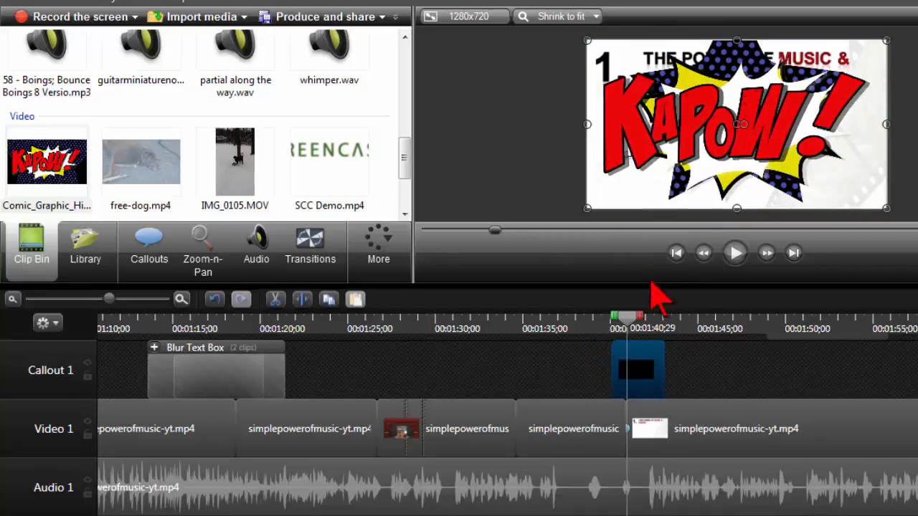
left_click(638, 380)
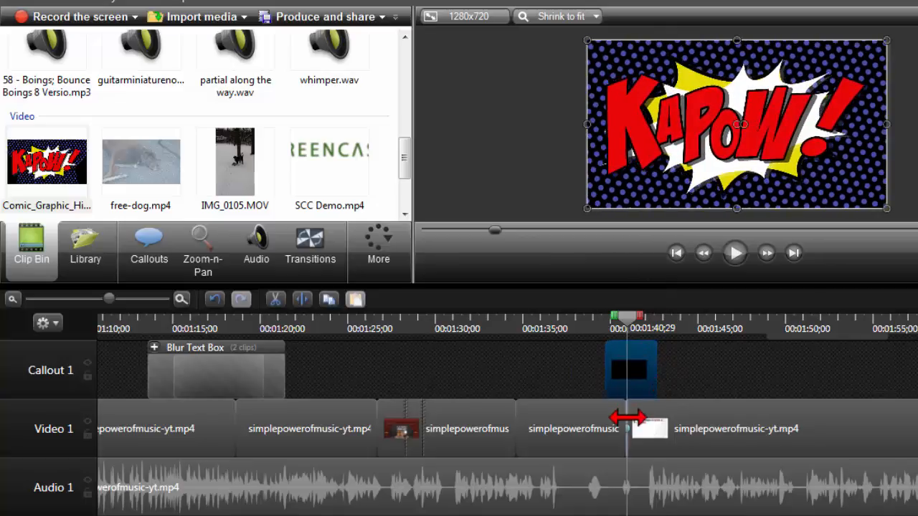
left_click(574, 429)
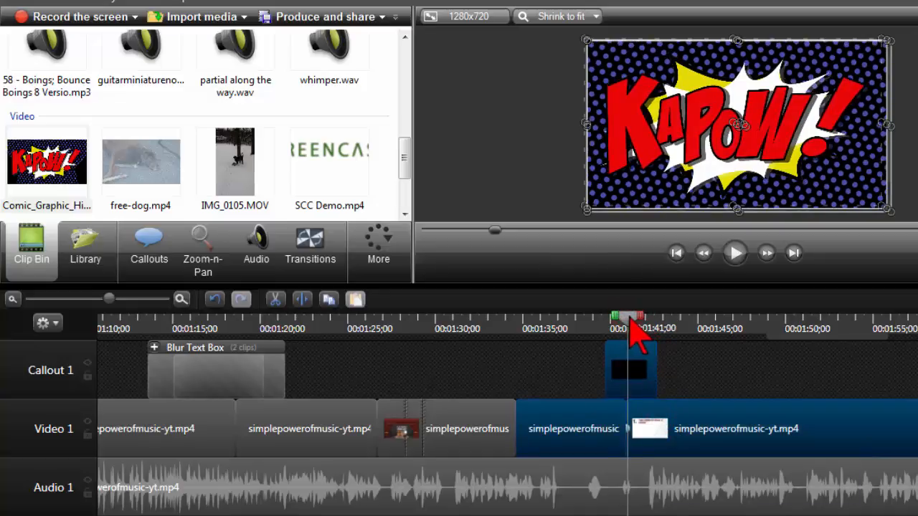
Scrub playback across the junction to check the KAPOW overlay plays there
left_click_drag(631, 316, 648, 315)
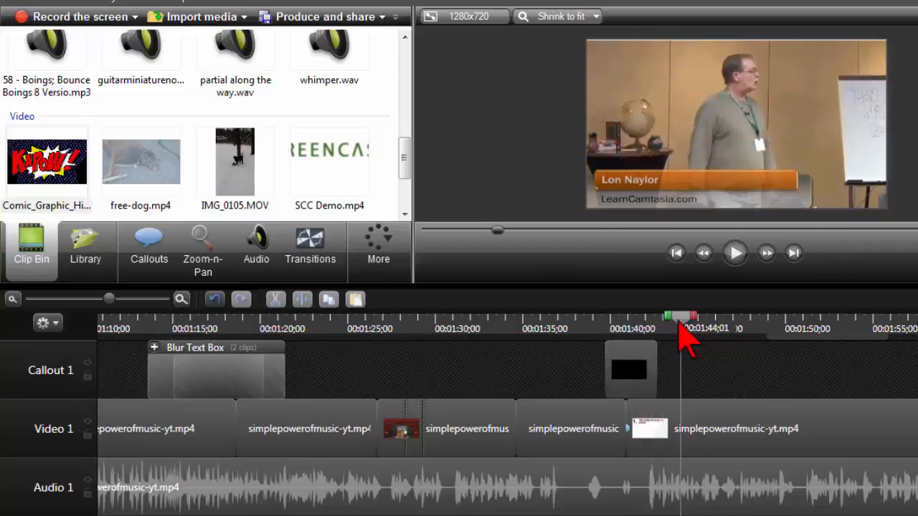
left_click(581, 333)
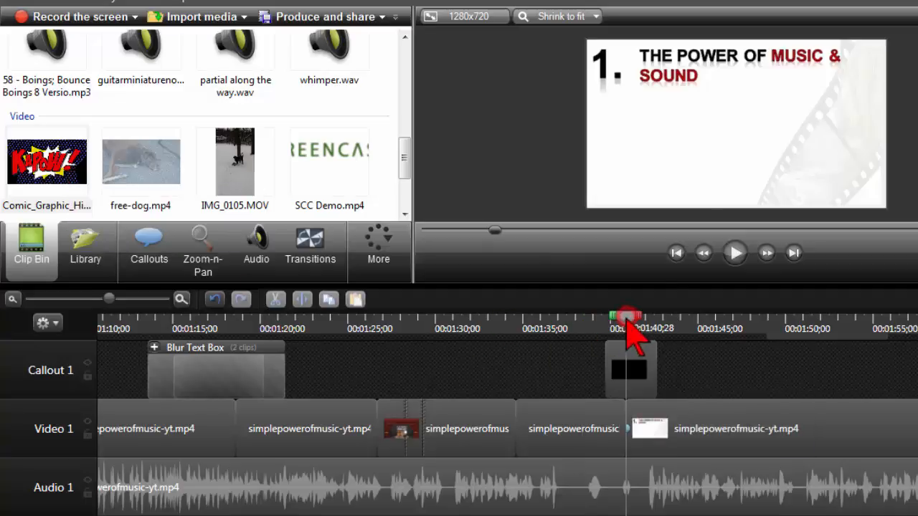
left_click(628, 314)
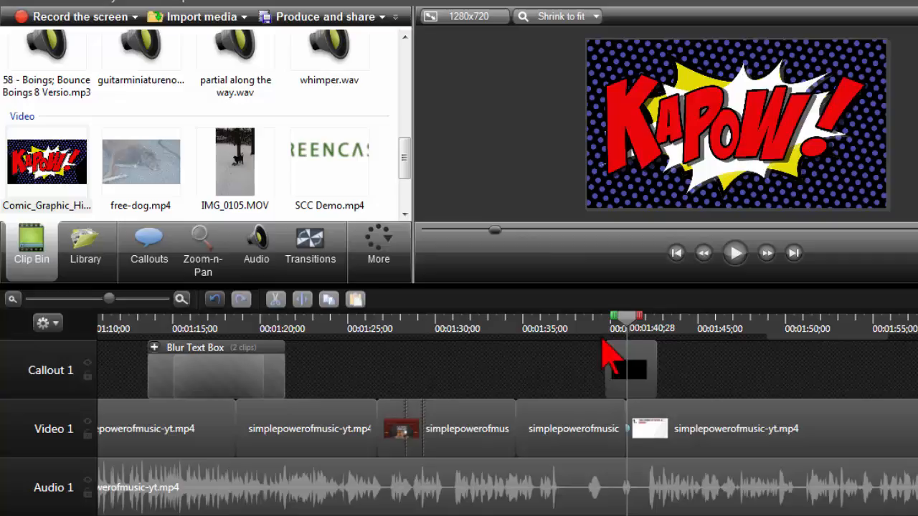
mouse_move(635, 358)
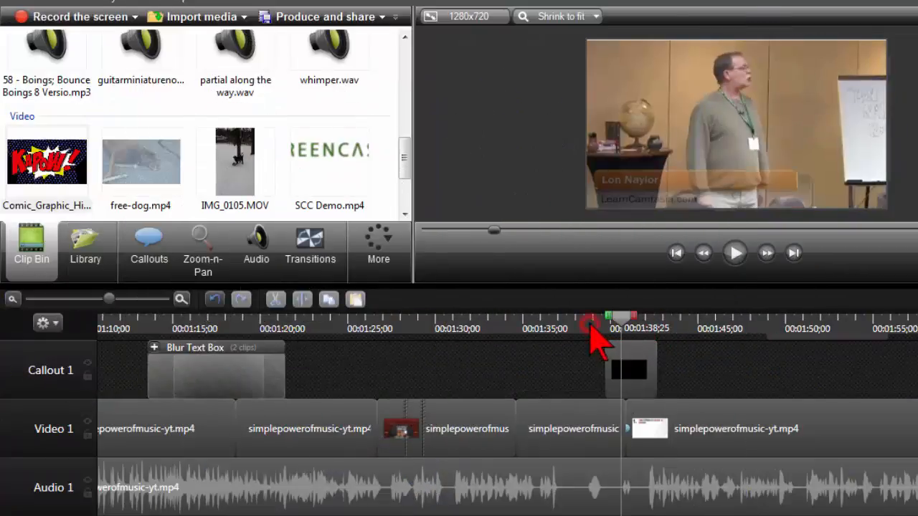
left_click(592, 330)
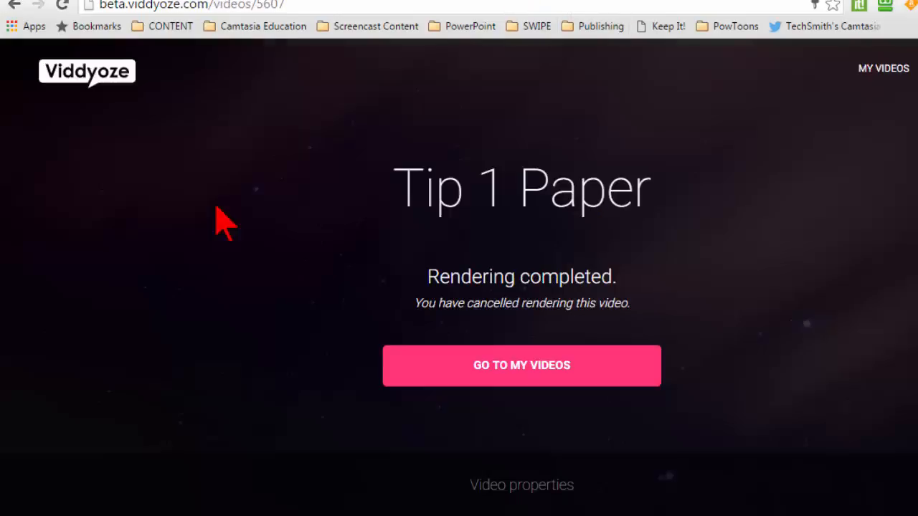
mouse_move(330, 190)
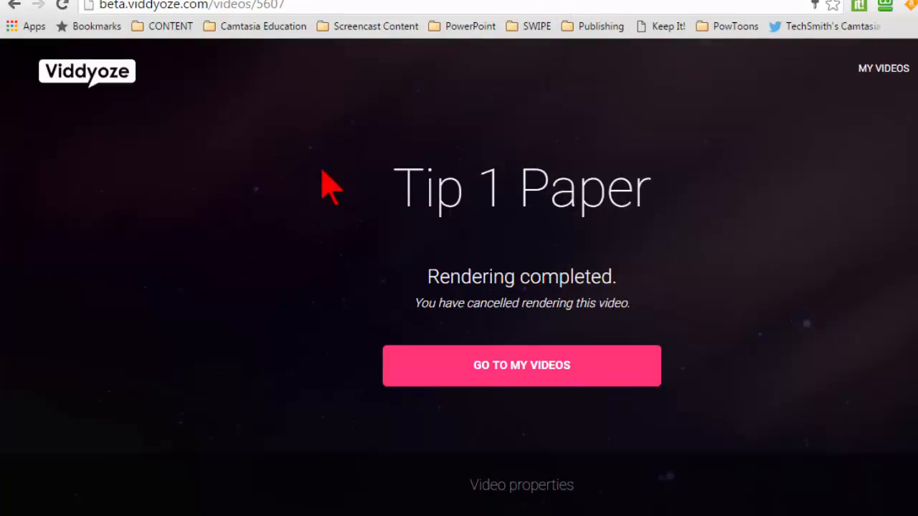
Show the Viddyoze 'Tip 1 Paper' video page with rendering completed
left_click(521, 366)
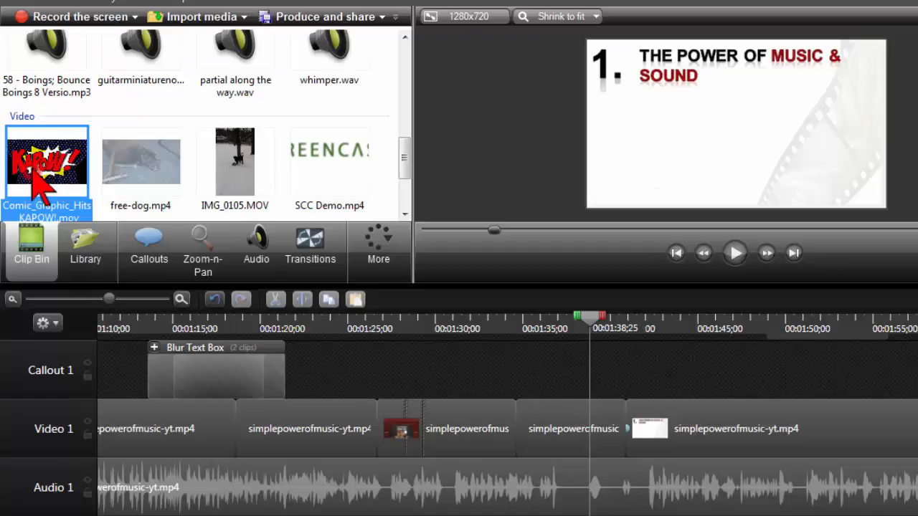
mouse_move(180, 228)
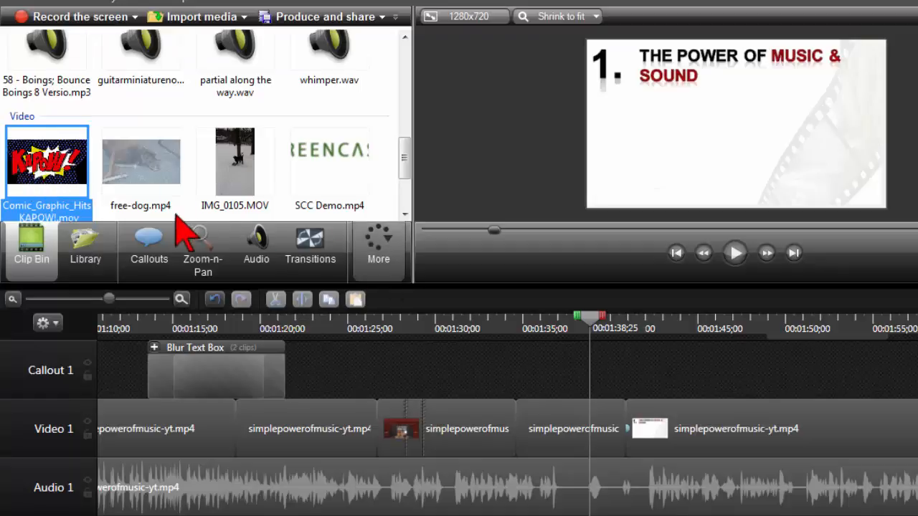
Drop the KAPOW clip onto the track above Video 1 across the 1:39 junction
left_click(85, 248)
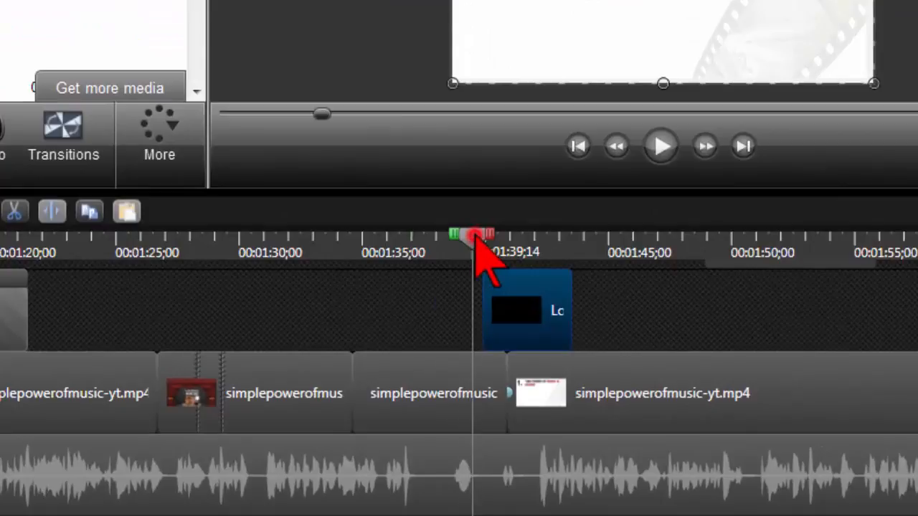
left_click_drag(477, 236, 438, 237)
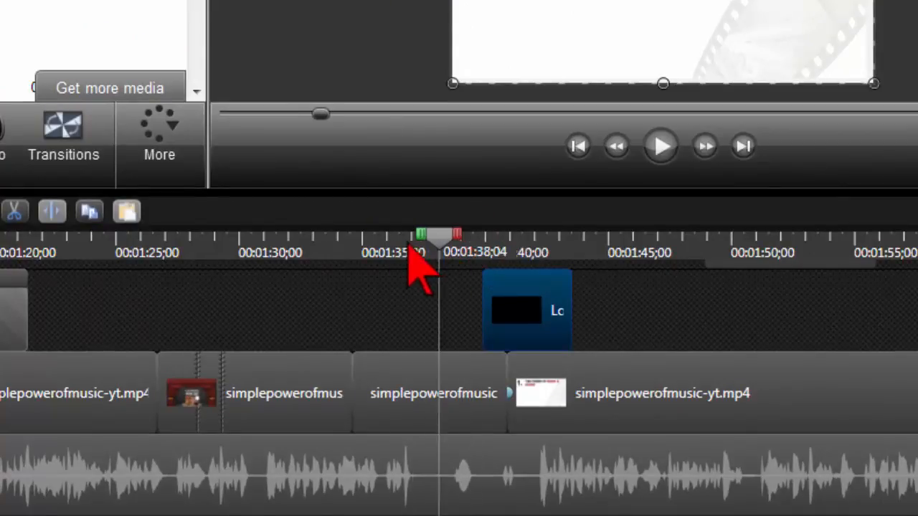
left_click_drag(423, 237, 316, 237)
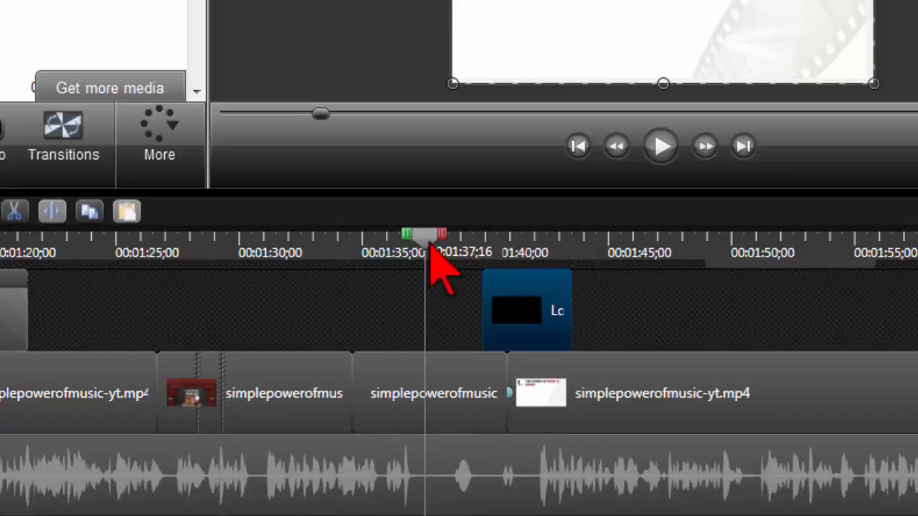
left_click_drag(430, 237, 448, 236)
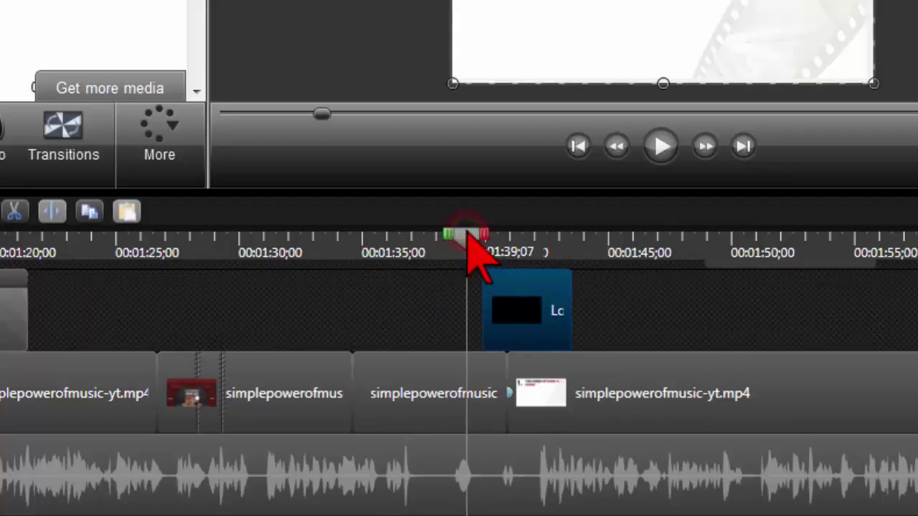
left_click_drag(470, 237, 484, 237)
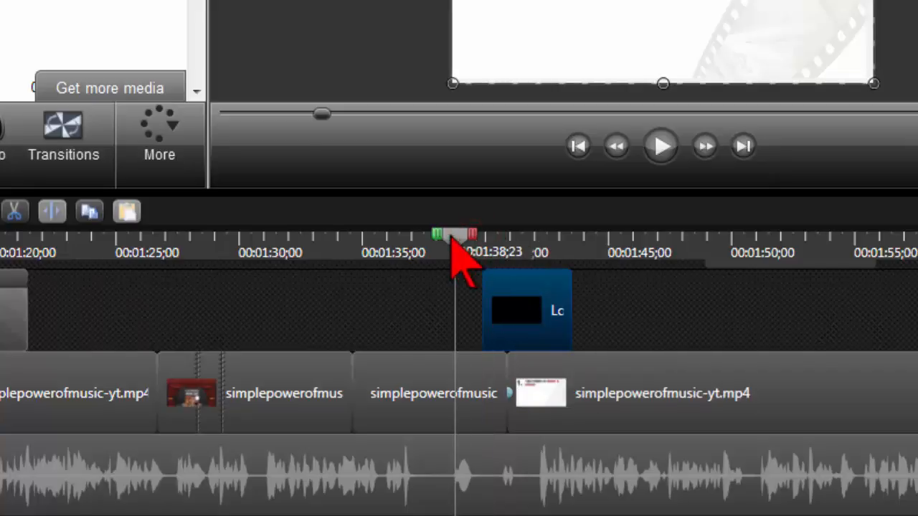
left_click_drag(451, 237, 480, 237)
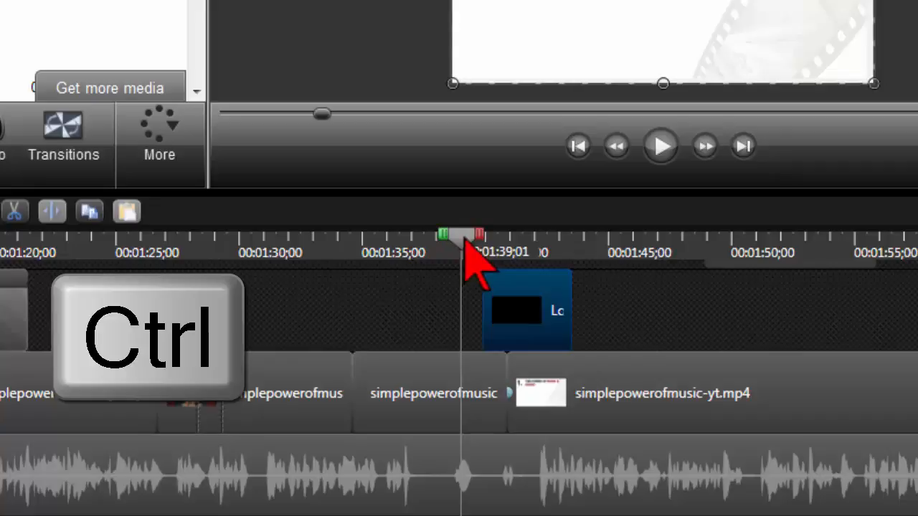
left_click_drag(459, 234, 488, 235)
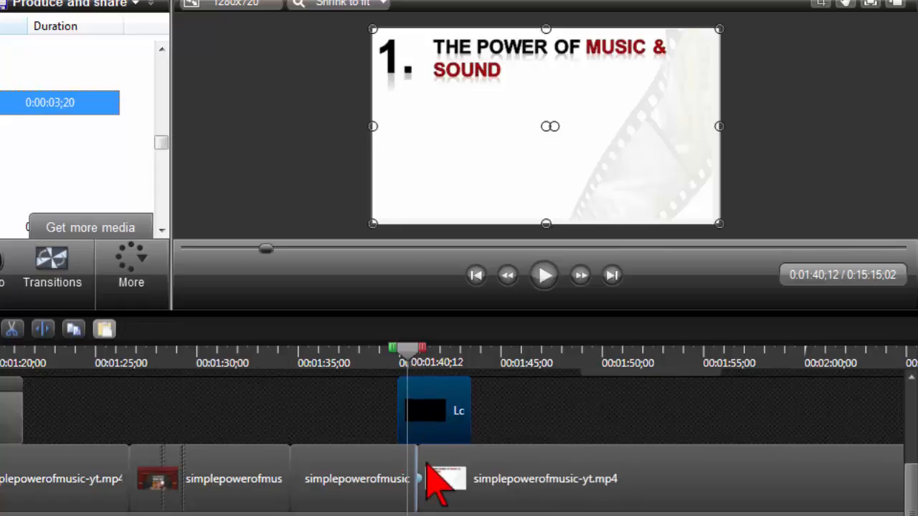
Select the Lon Paper Unfold overlay and shift it earlier to about 1:38
left_click(355, 479)
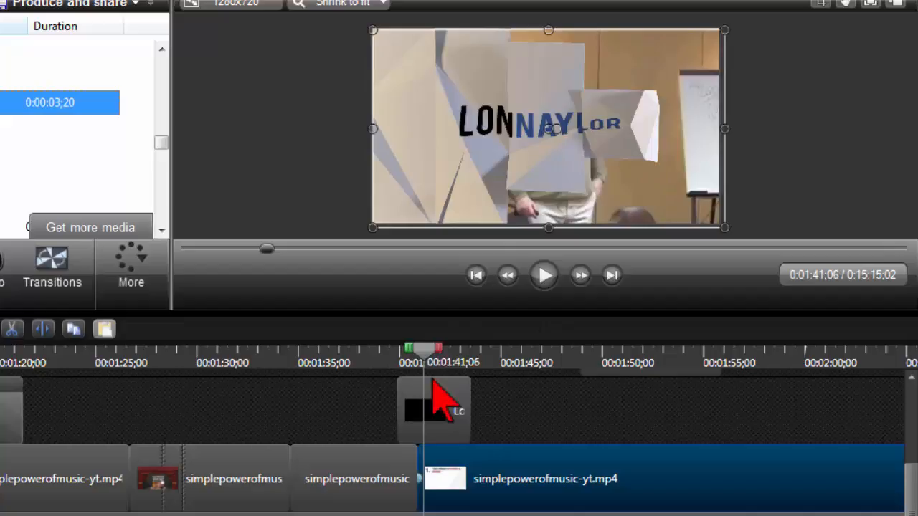
mouse_move(448, 419)
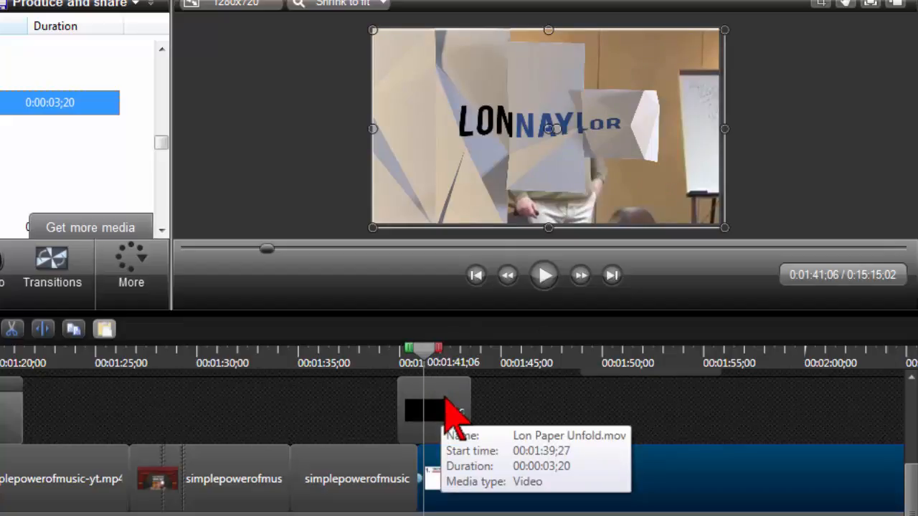
left_click(430, 416)
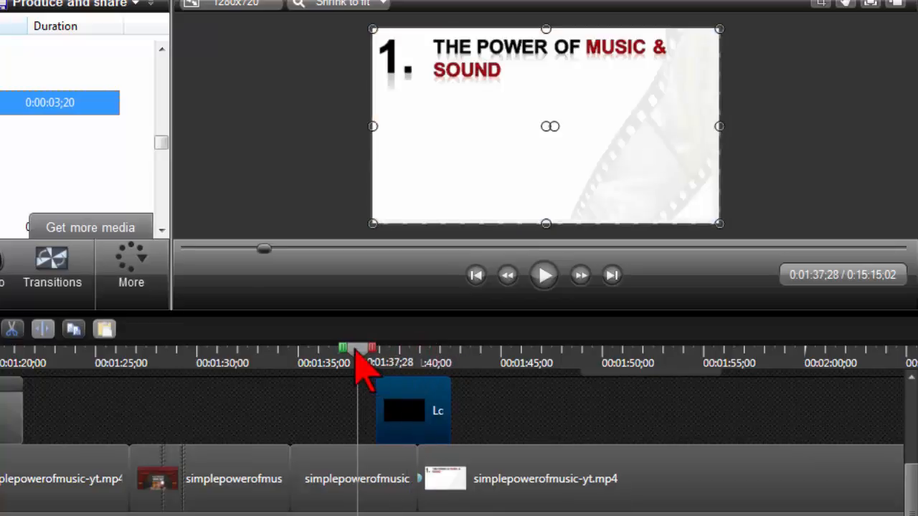
mouse_move(392, 136)
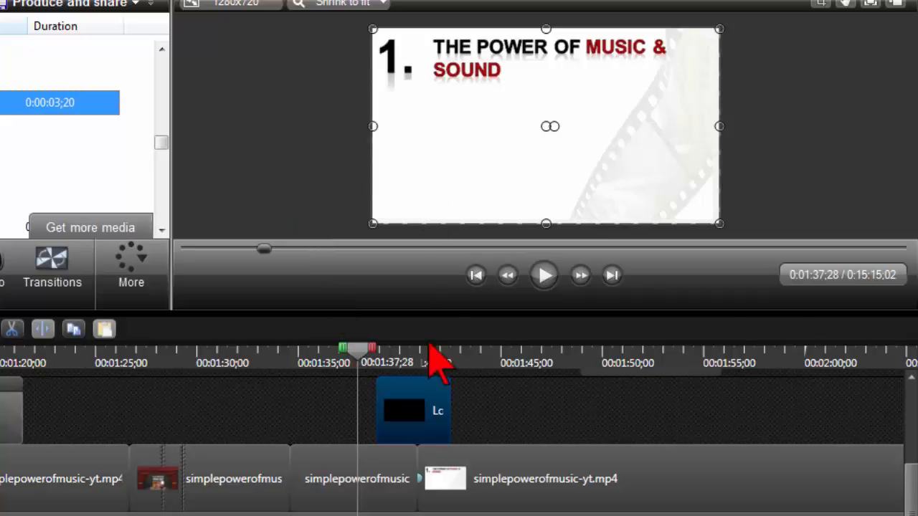
mouse_move(362, 387)
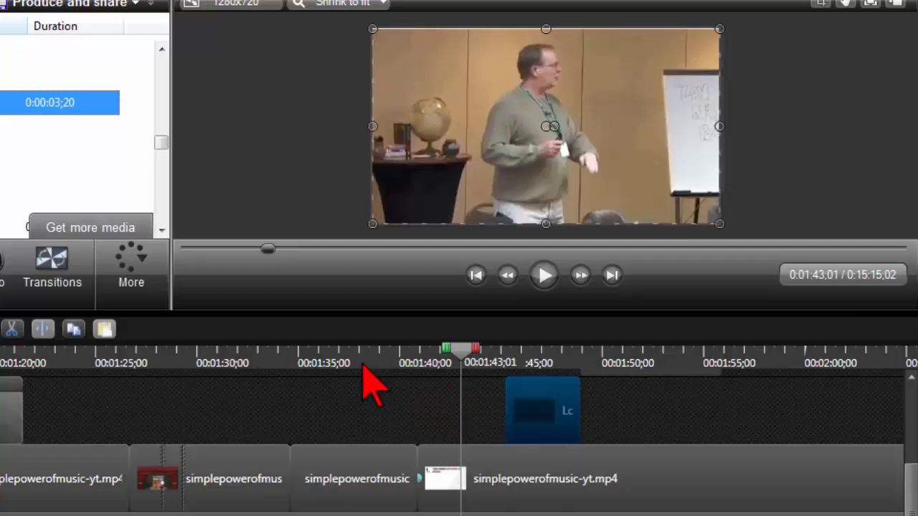
Jump playback to about 1:38 and scrub past the 1:40 junction to preview
left_click(373, 364)
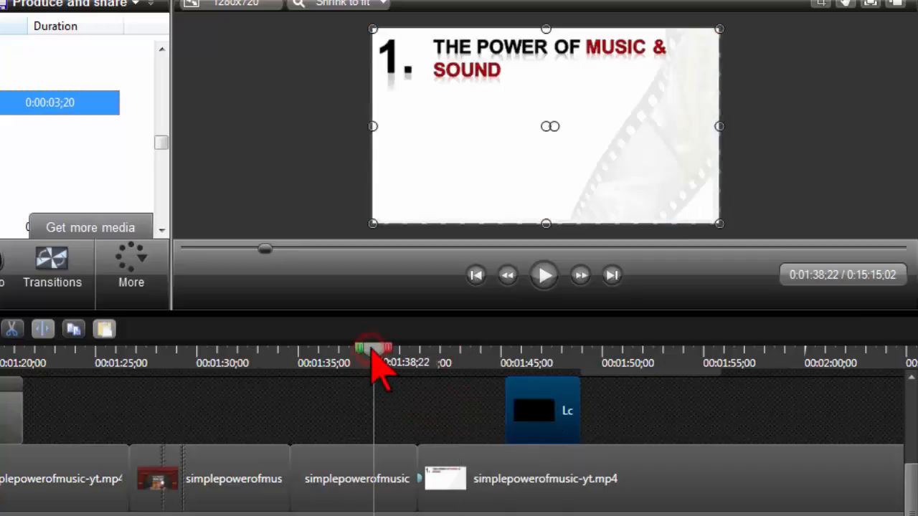
left_click_drag(373, 352, 420, 351)
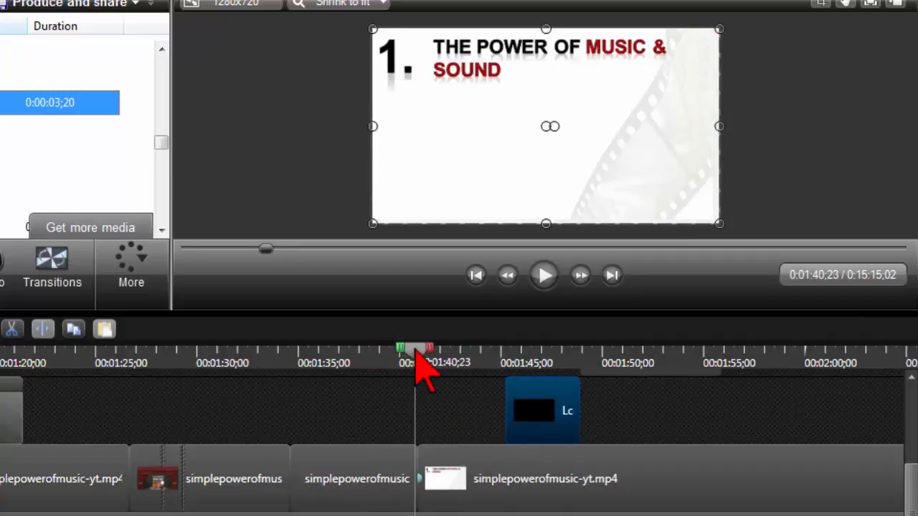
left_click_drag(420, 349, 413, 350)
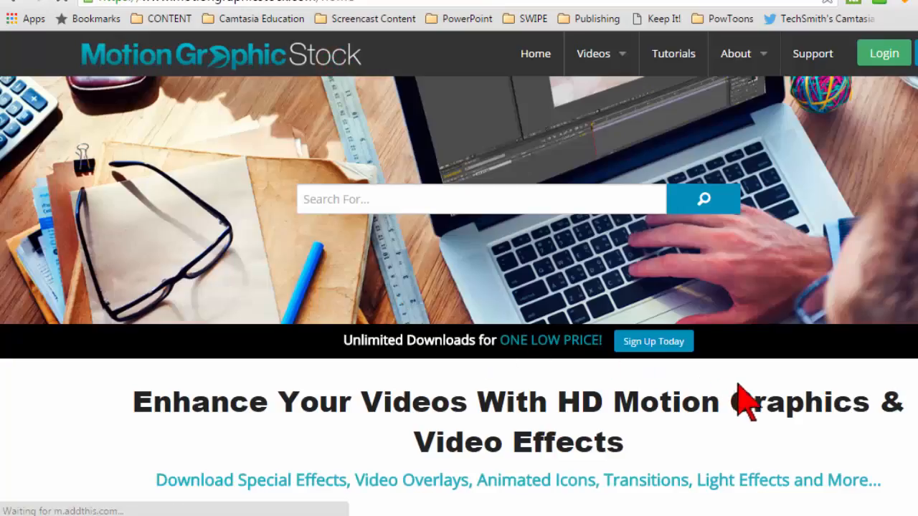
Scroll the Latest Videos grid down to the explosion and ink-splash clips
scroll("down", 3)
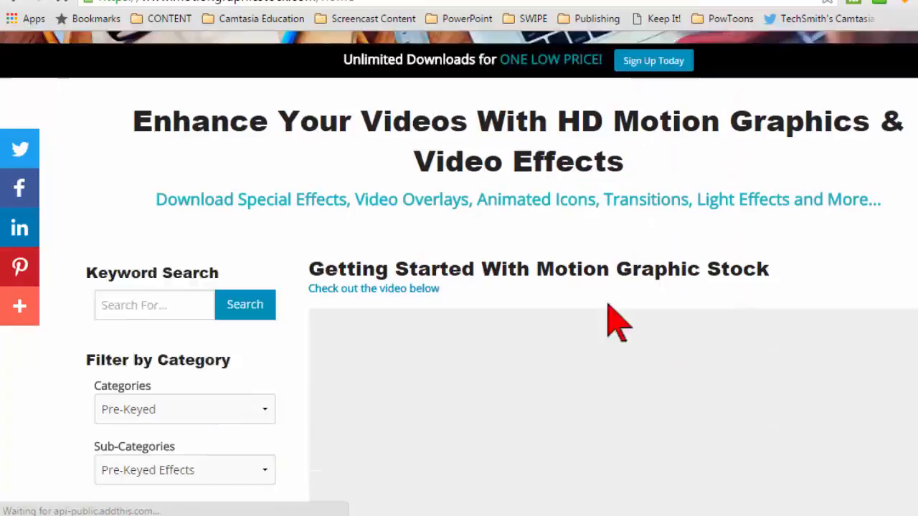
scroll("down", 3)
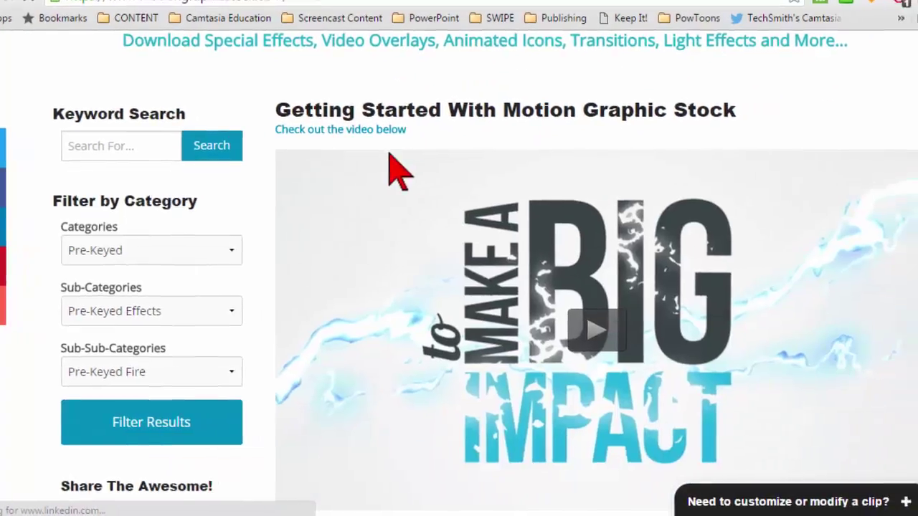
scroll("down", 3)
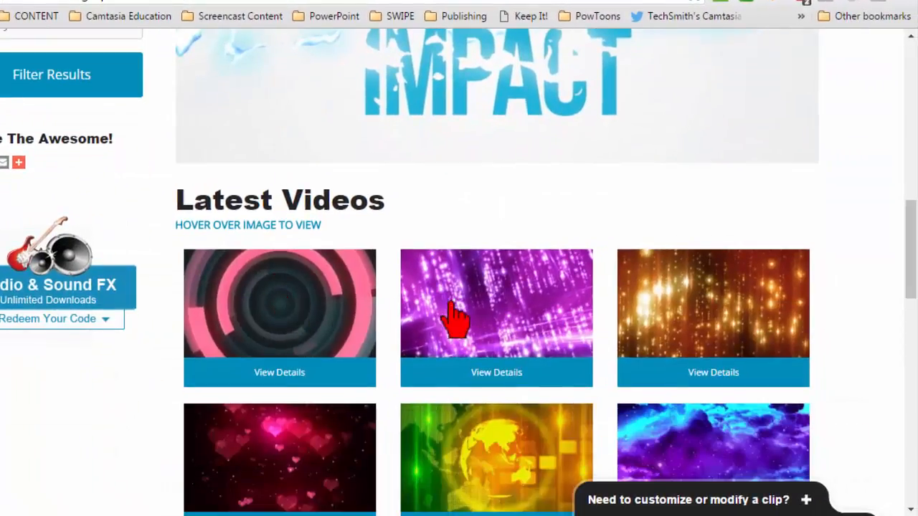
mouse_move(857, 308)
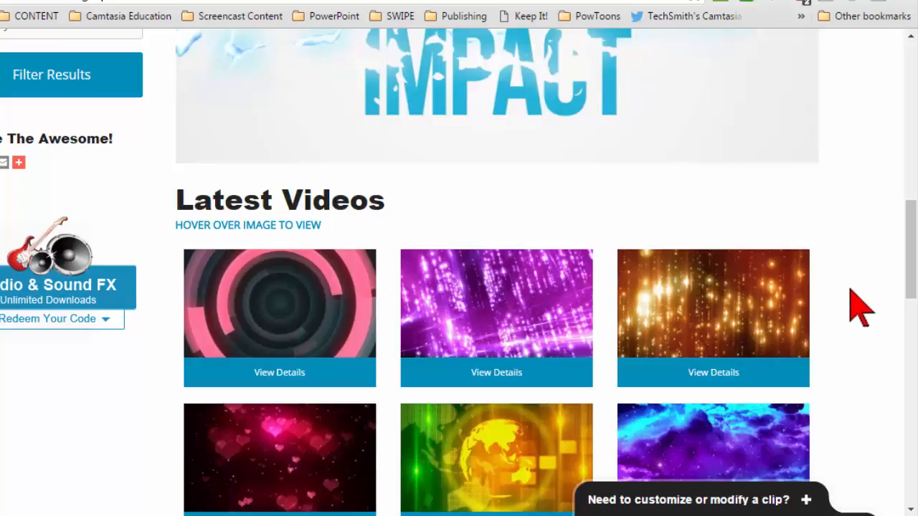
scroll("down", 3)
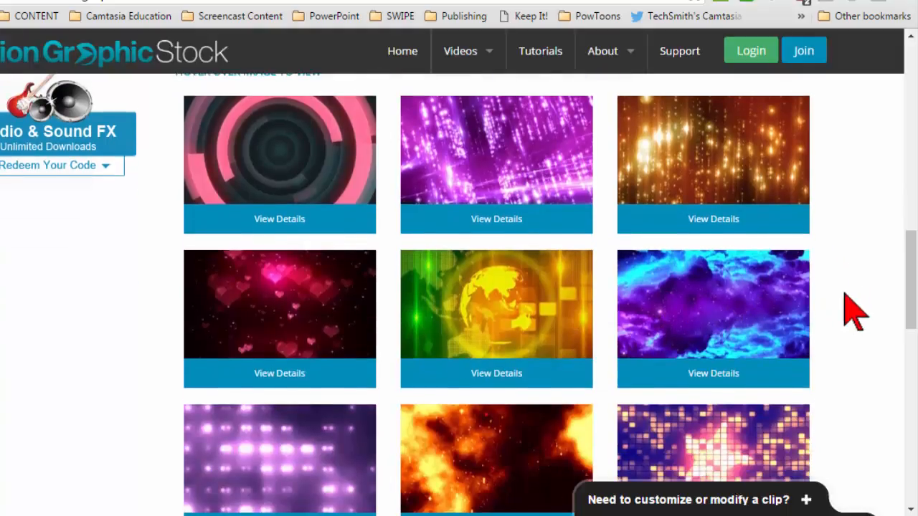
scroll("down", 3)
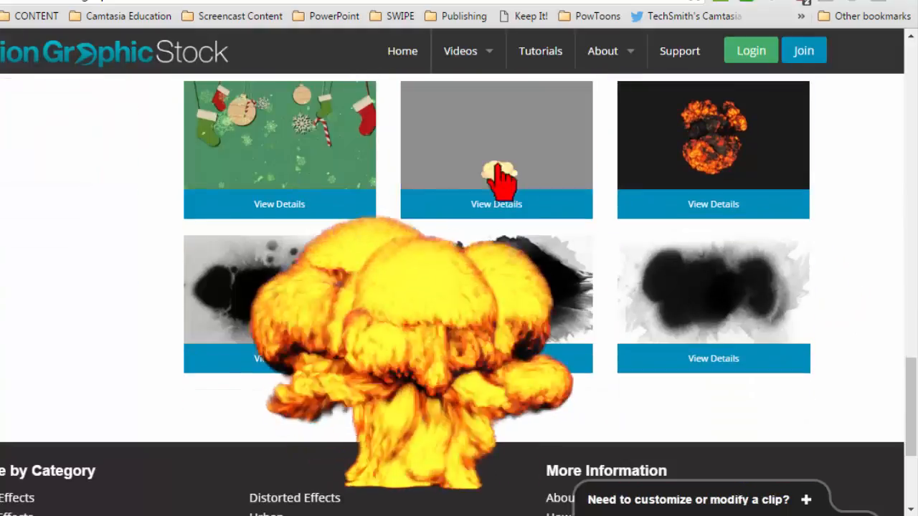
scroll("down", 3)
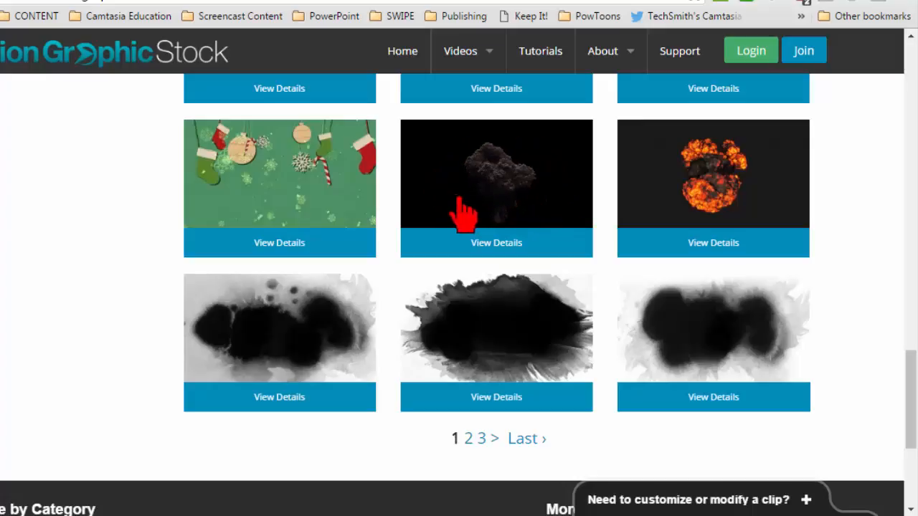
mouse_move(549, 154)
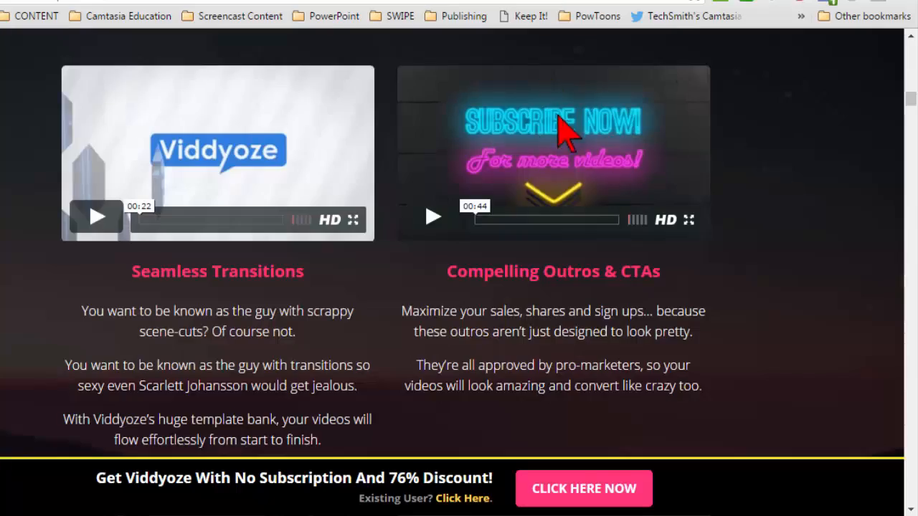
mouse_move(620, 151)
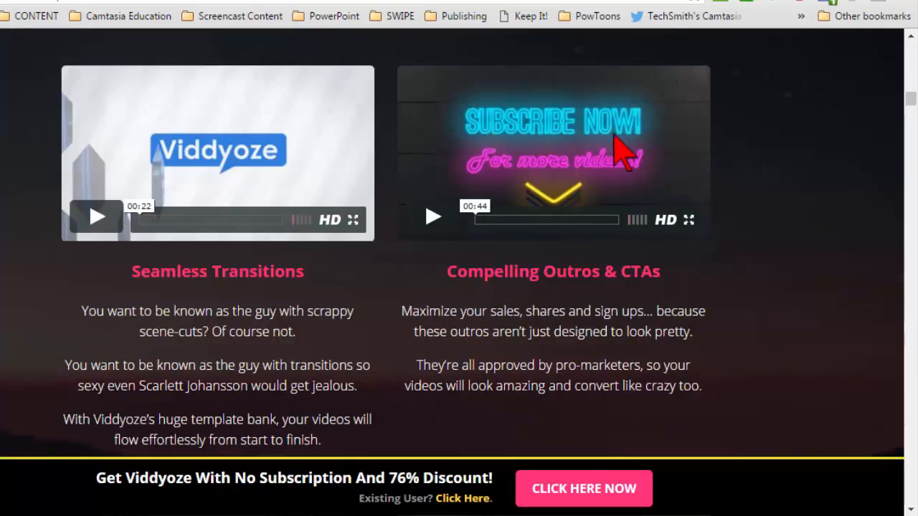
mouse_move(613, 165)
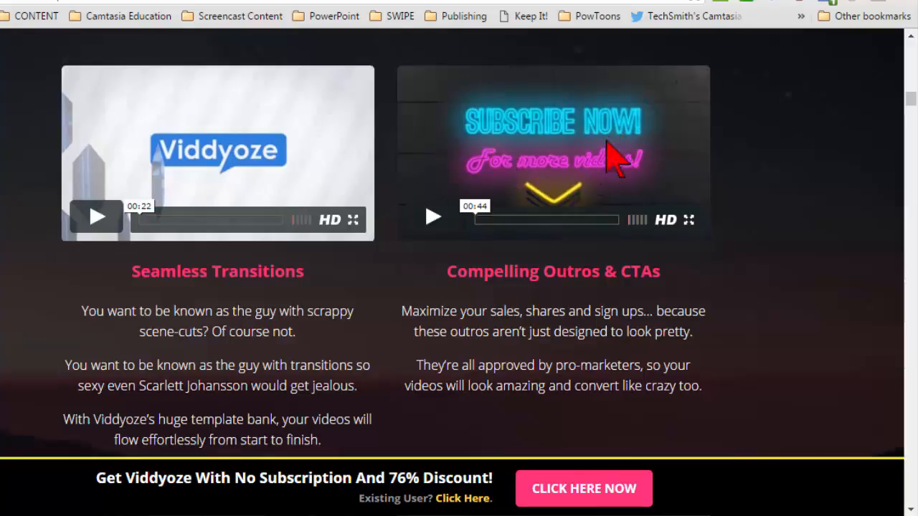
Scroll the Viddyoze page down to the Lower Thirds and Movie filters previews
scroll("down", 3)
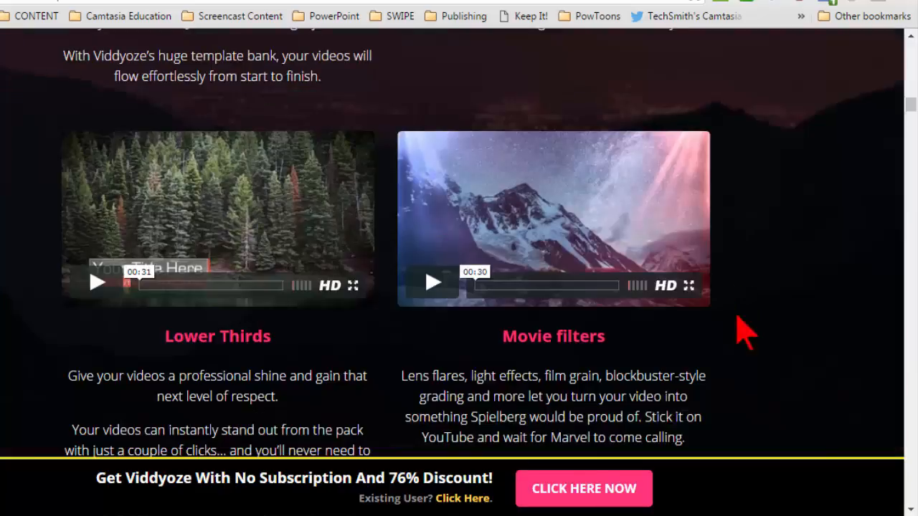